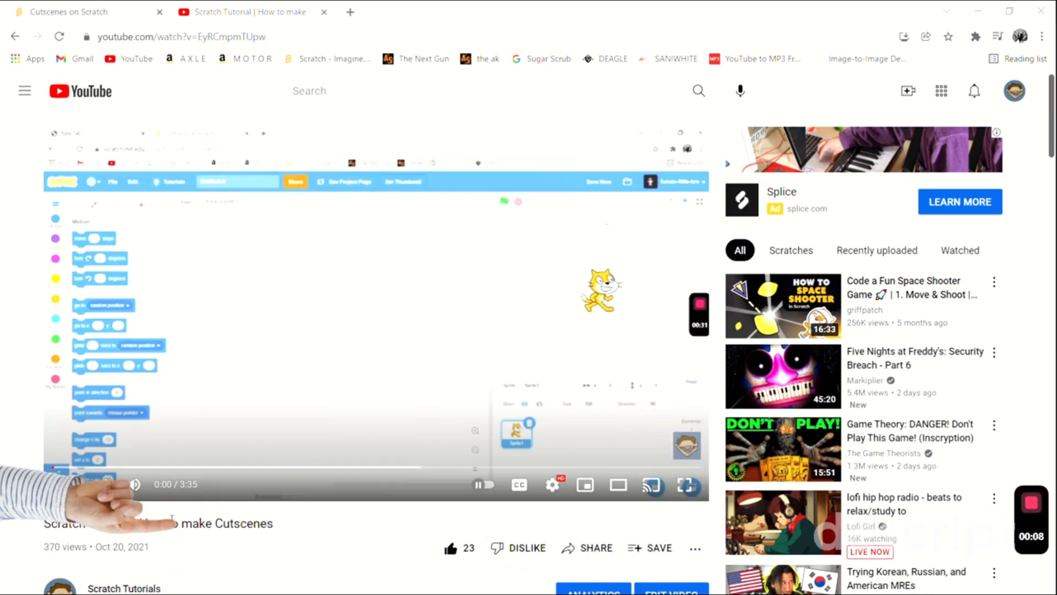
# Scroll the tutorial video page down to the comment requesting animated cutscenes
pyautogui.scroll(-3)
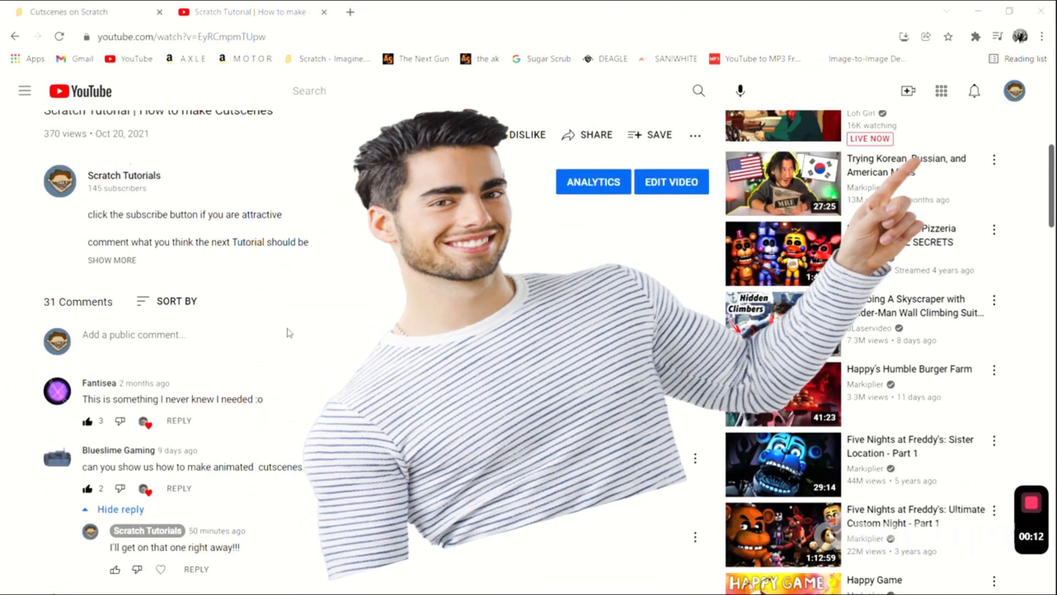
pyautogui.scroll(-3)
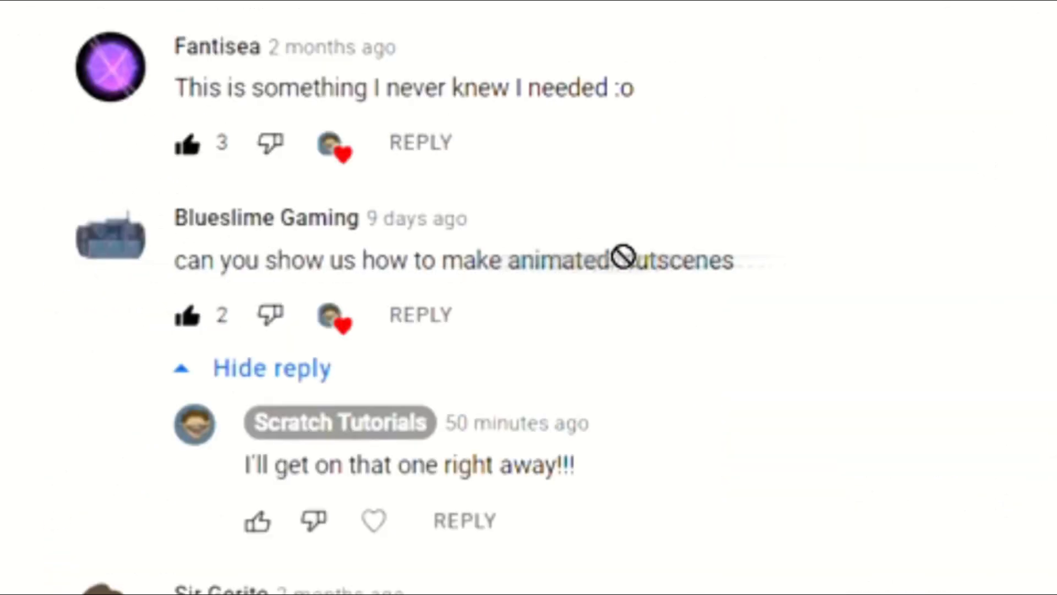
pyautogui.scroll(-3)
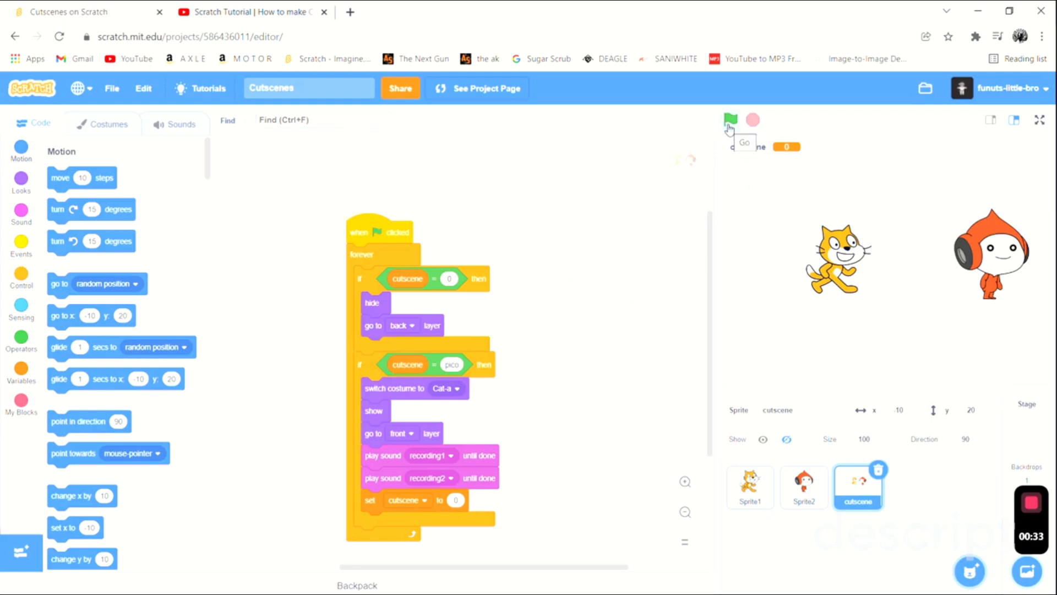
# Play the cutscene project with the green flag, then go to the Scratch Tutorials YouTube channel
pyautogui.click(730, 119)
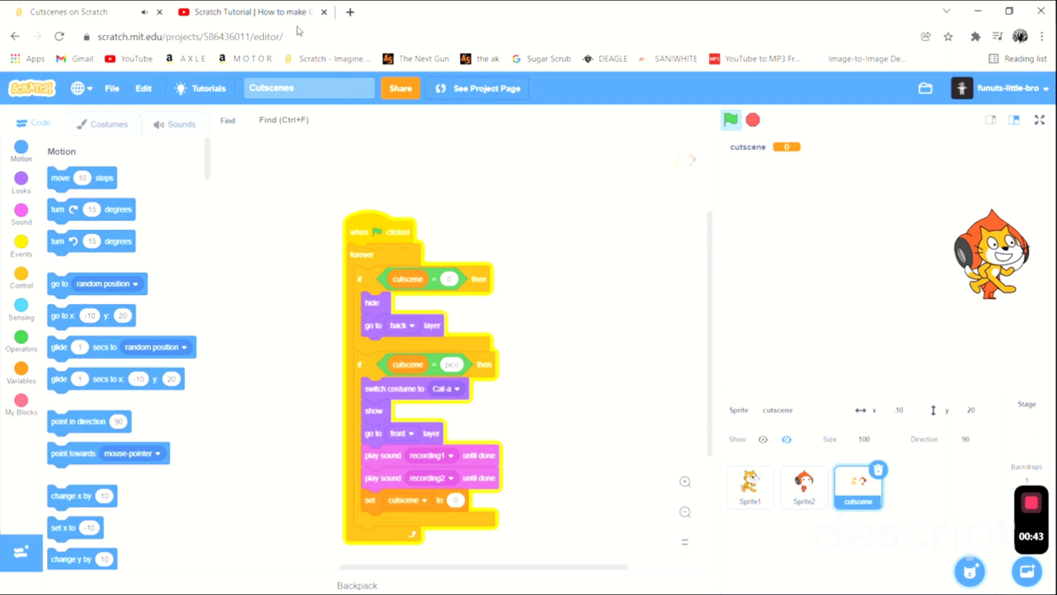
pyautogui.click(248, 12)
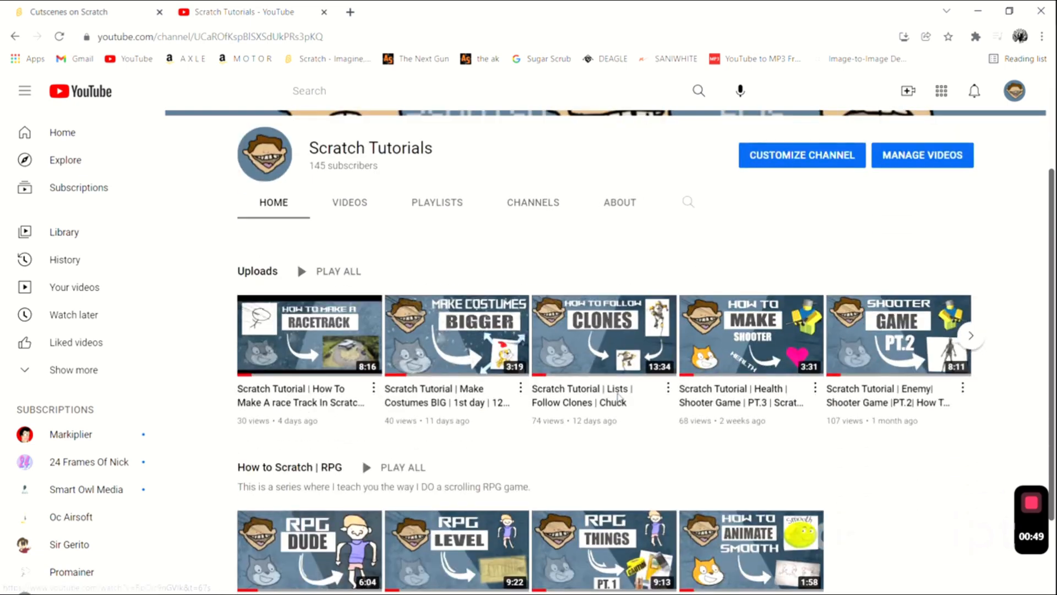
# Browse further along the channel's Uploads row, then return to the Scratch project
pyautogui.click(971, 335)
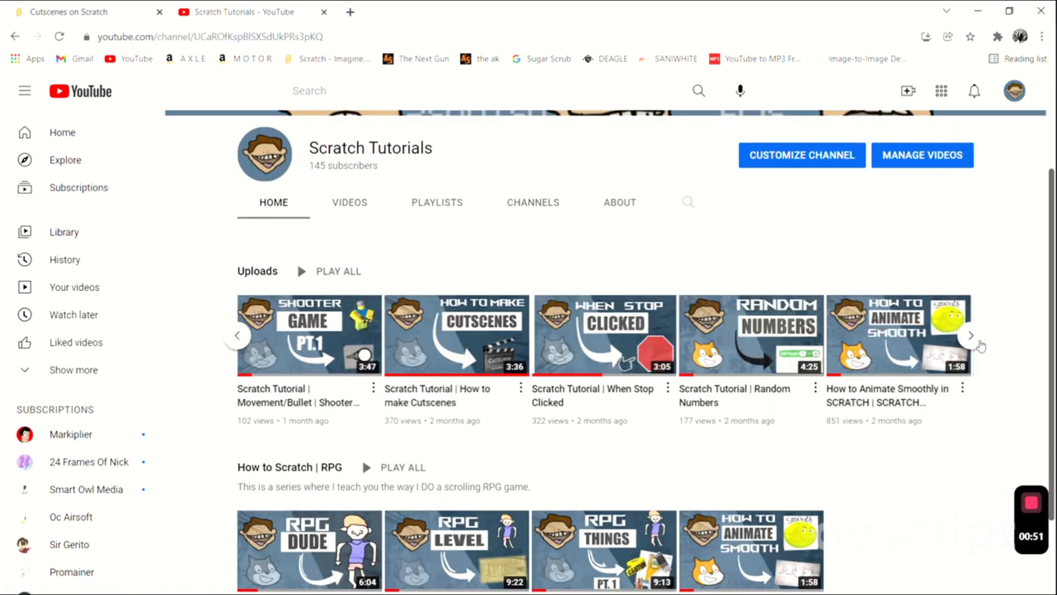
pyautogui.moveTo(924, 357)
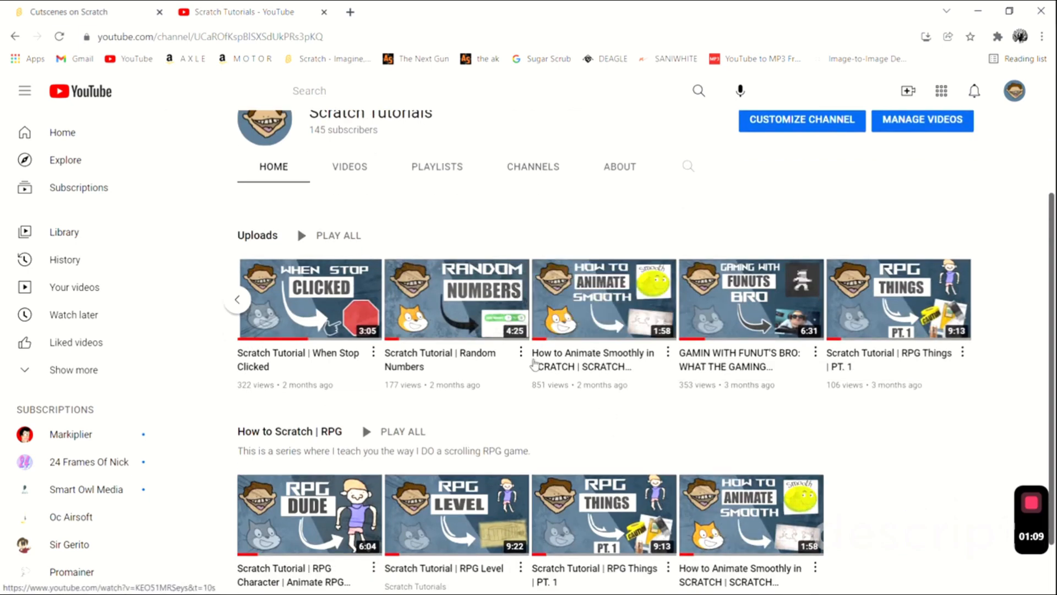
pyautogui.click(71, 12)
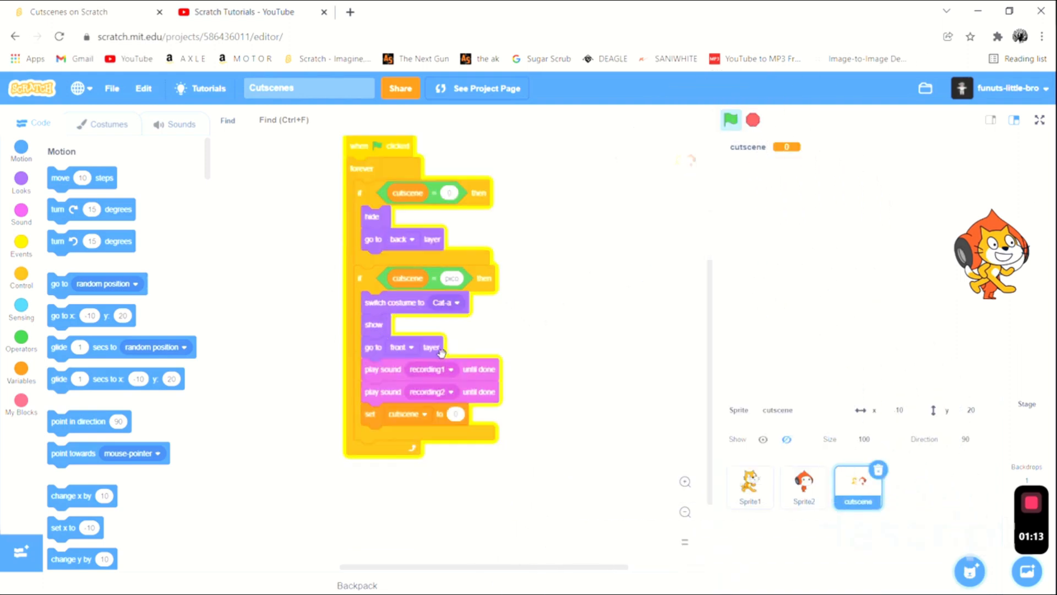
pyautogui.moveTo(118, 137)
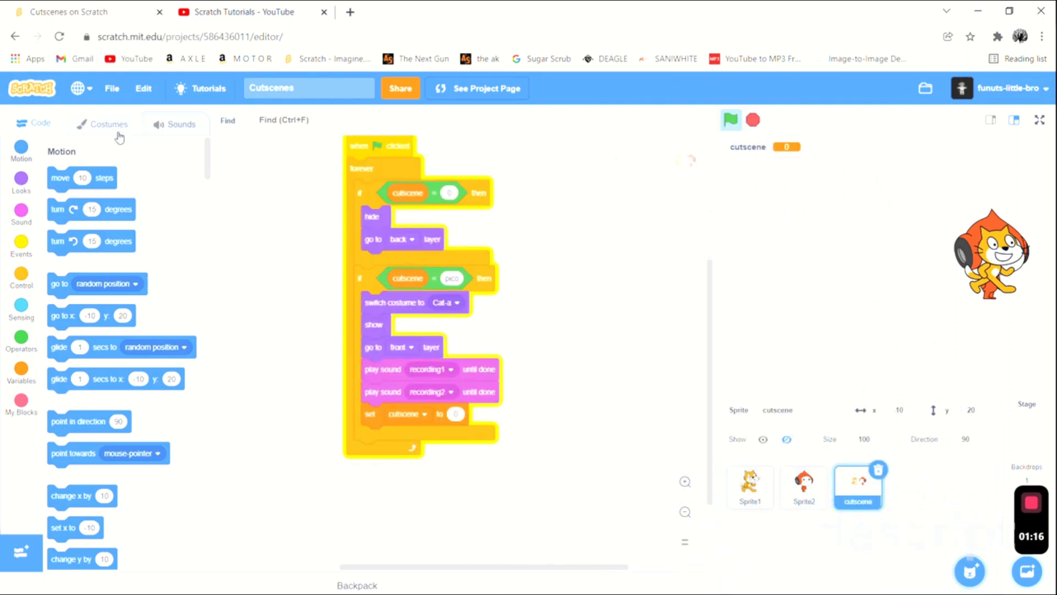
# View the sprite's costumes and preview the cutscene showing the cat beside Pico
pyautogui.click(108, 123)
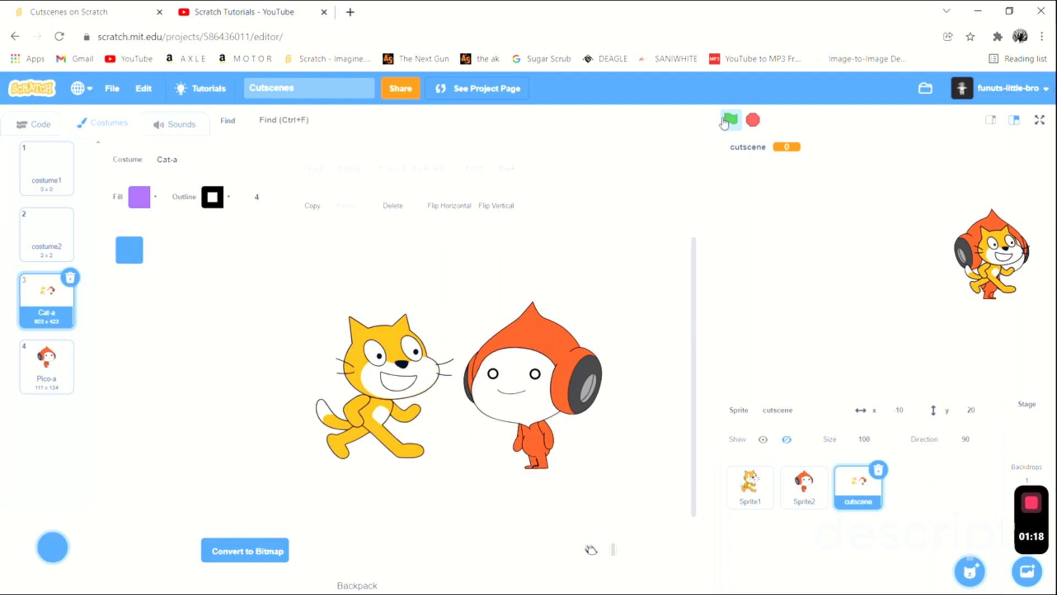
pyautogui.click(732, 120)
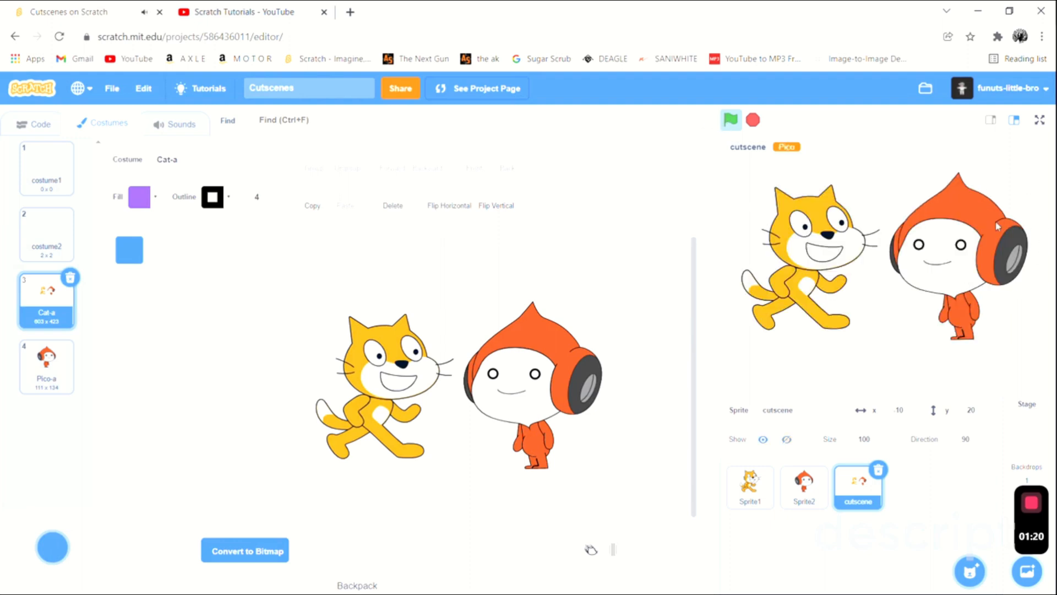
pyautogui.moveTo(954, 278)
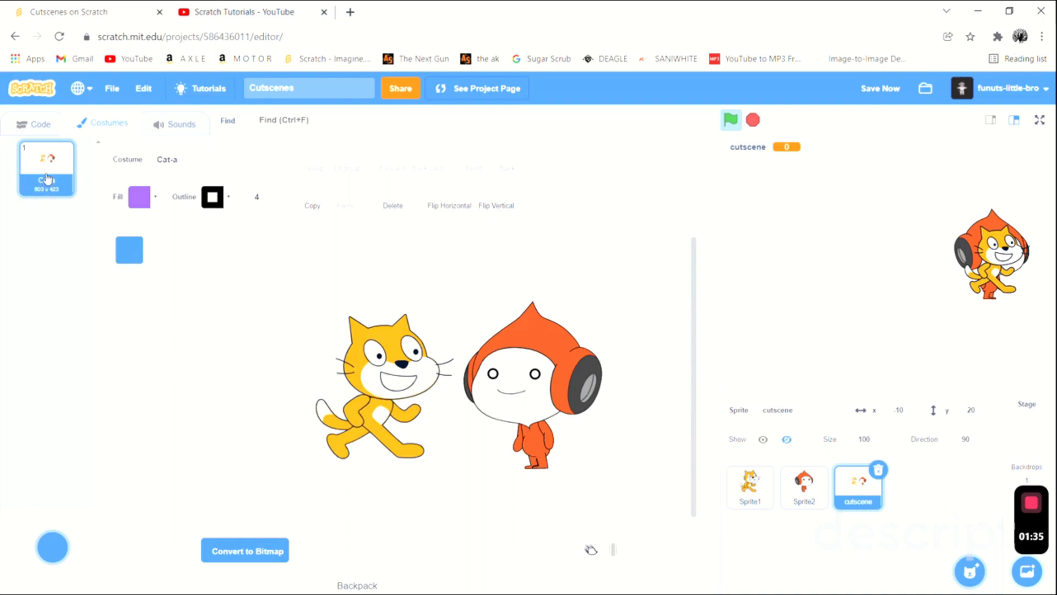
# Duplicate Cat-a into Cat-a2 and Cat-a3 with open mouths reshaped, then return to the script
pyautogui.rightClick(45, 171)
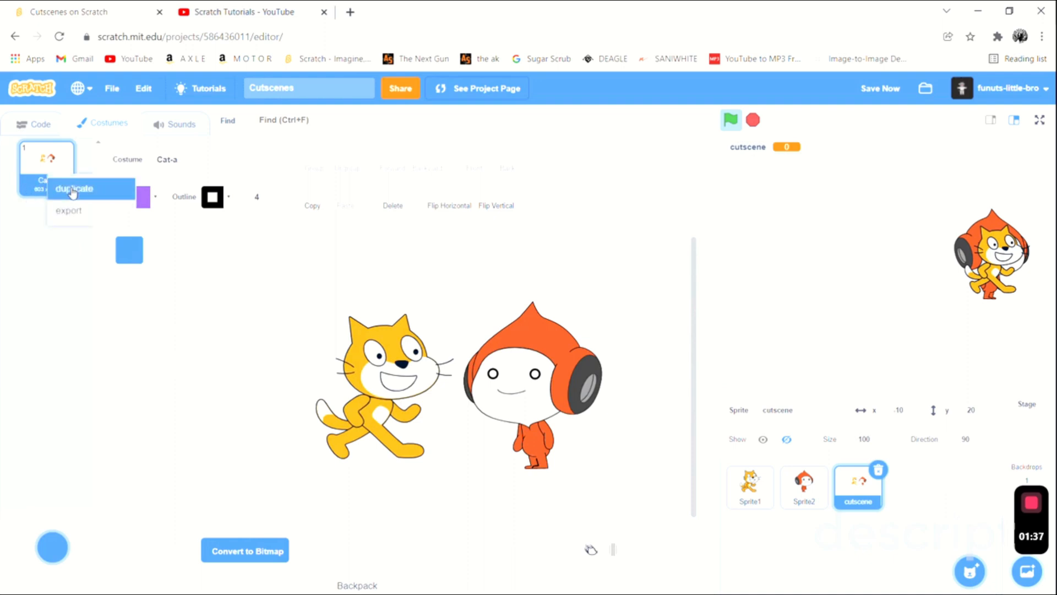
pyautogui.click(73, 189)
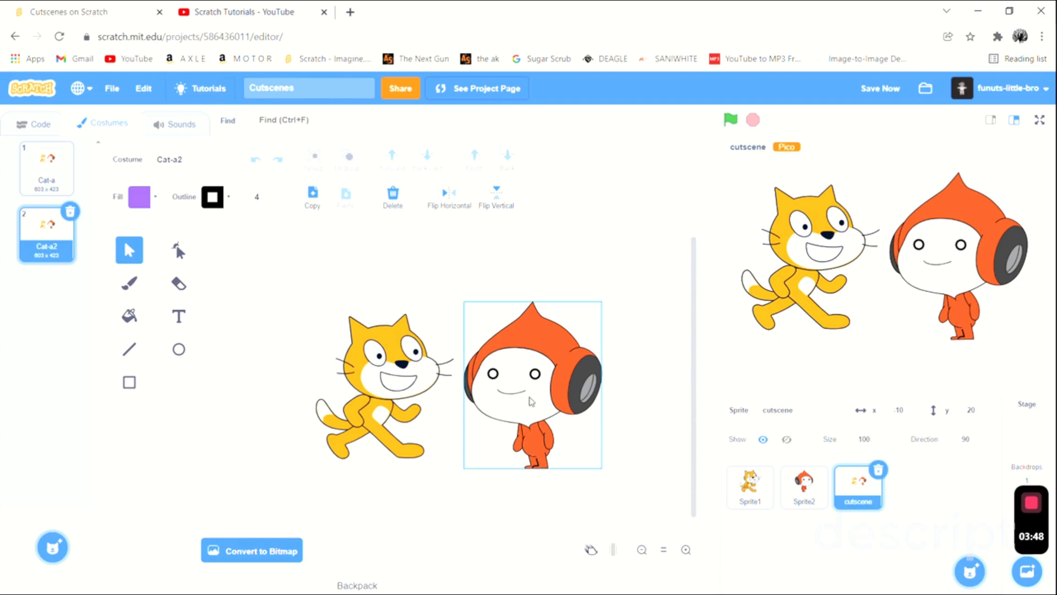
pyautogui.click(530, 397)
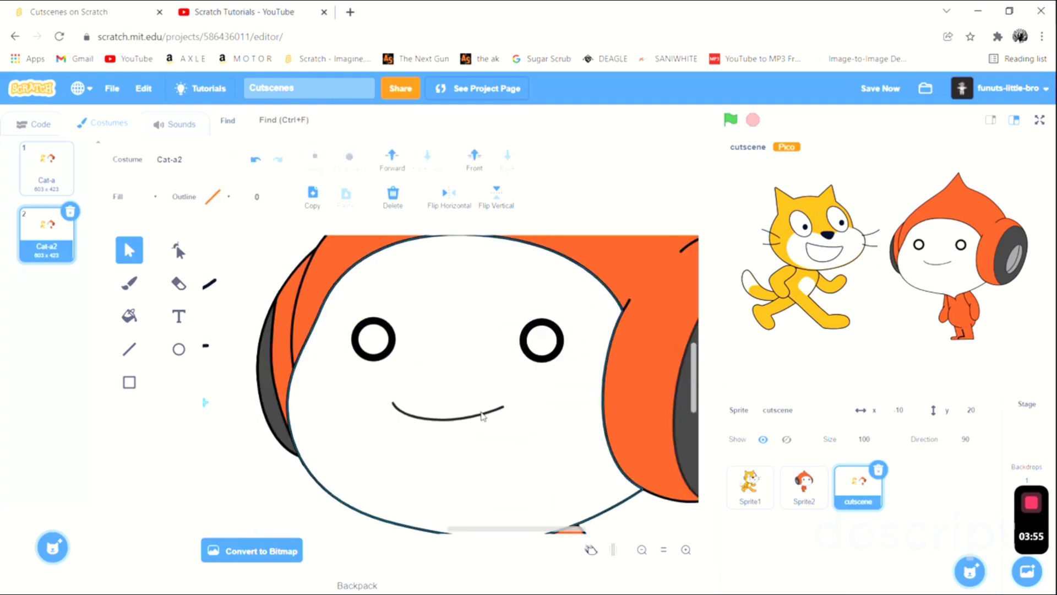
pyautogui.click(179, 250)
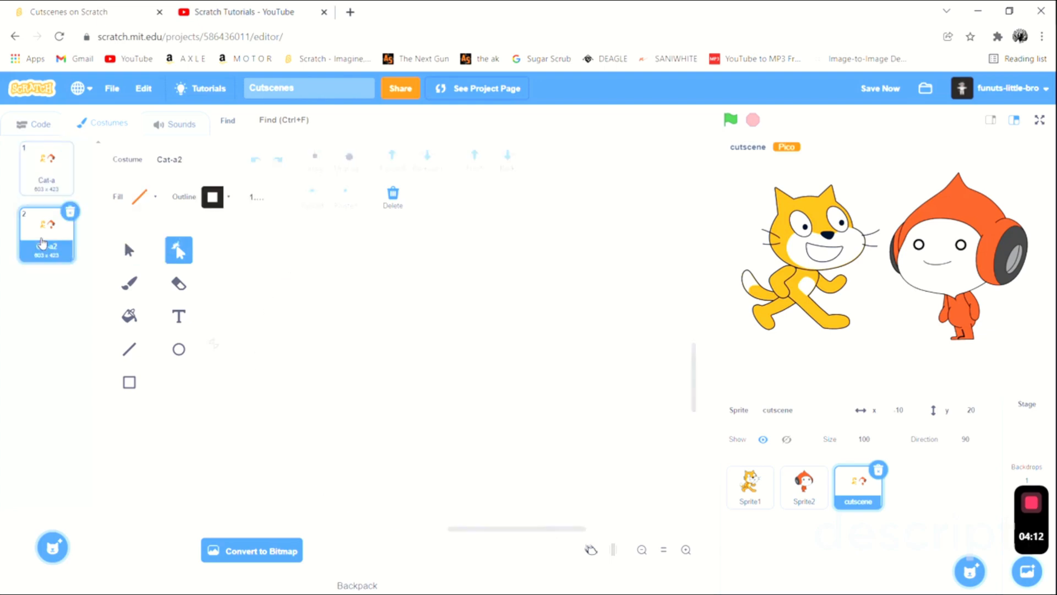
pyautogui.click(46, 165)
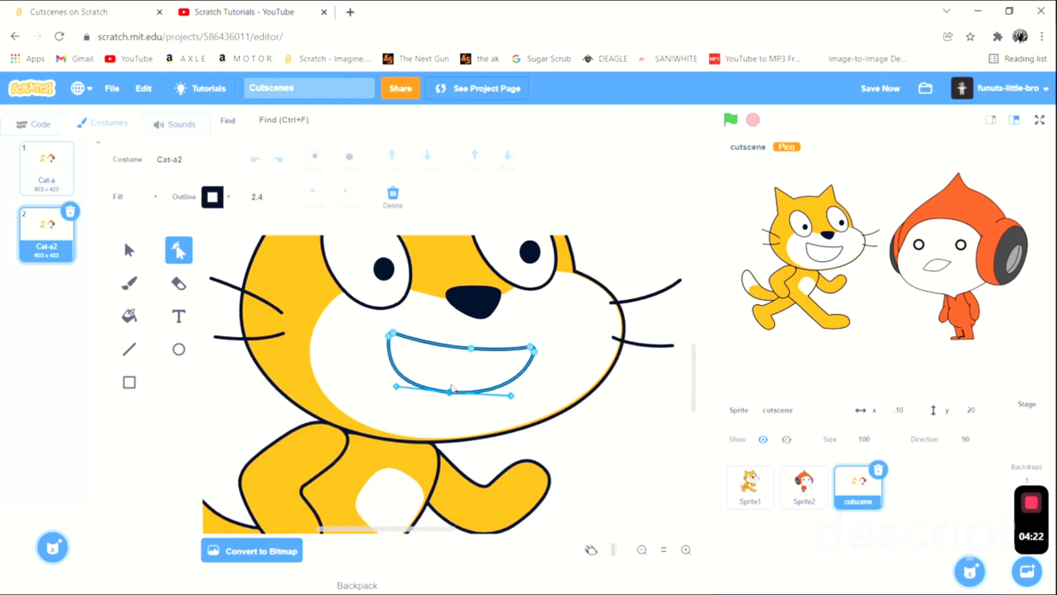
pyautogui.click(47, 300)
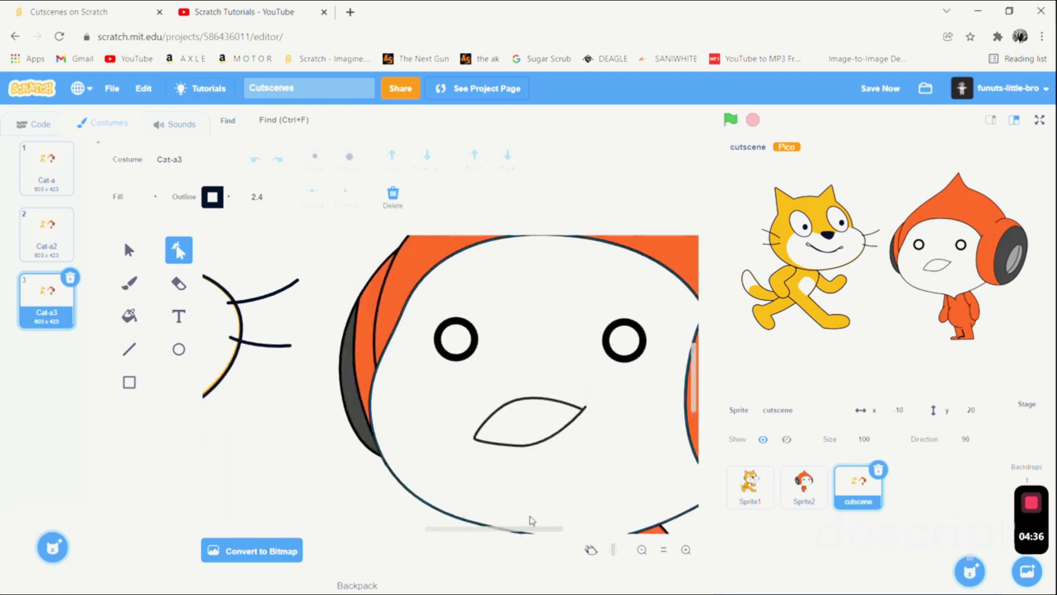
pyautogui.click(38, 123)
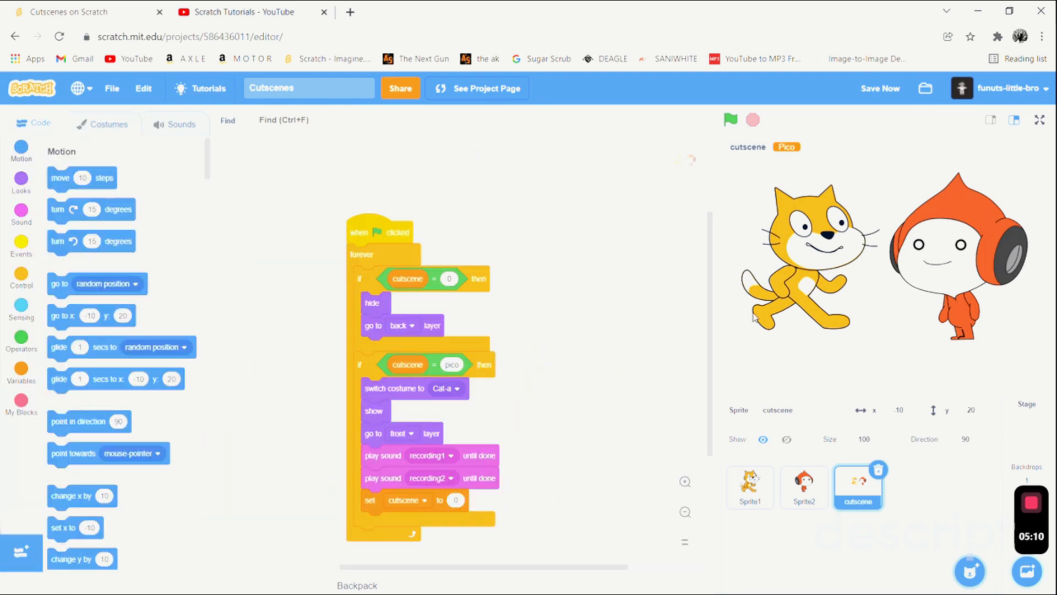
pyautogui.moveTo(843, 163)
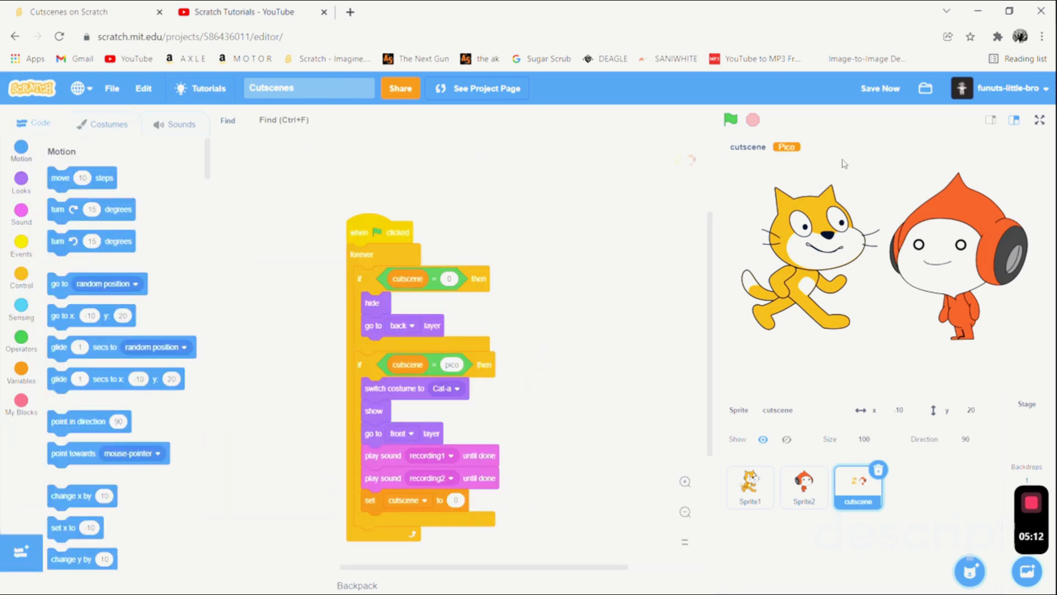
pyautogui.moveTo(449, 399)
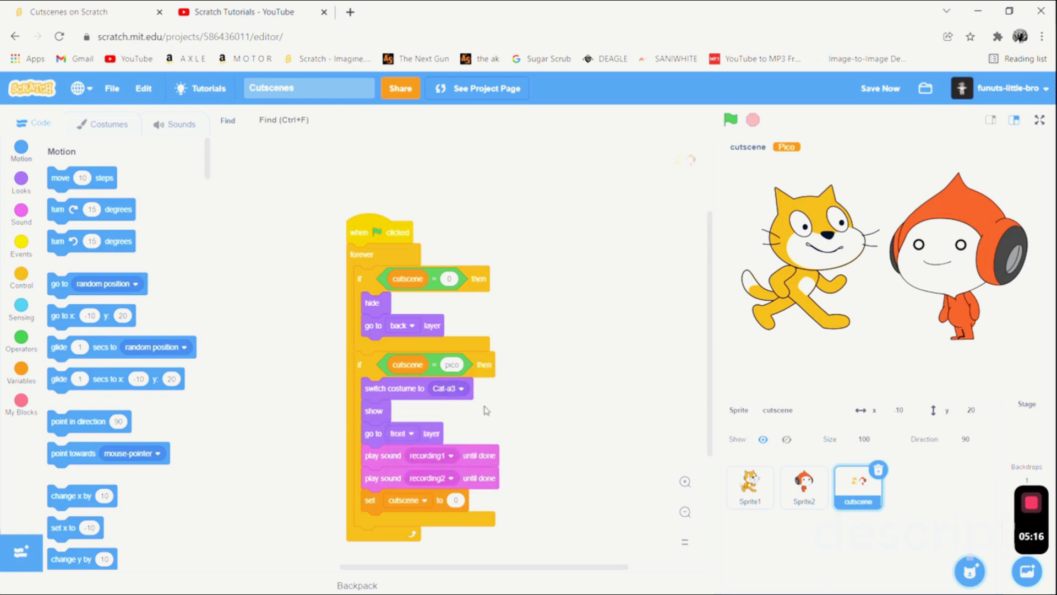
pyautogui.moveTo(489, 419)
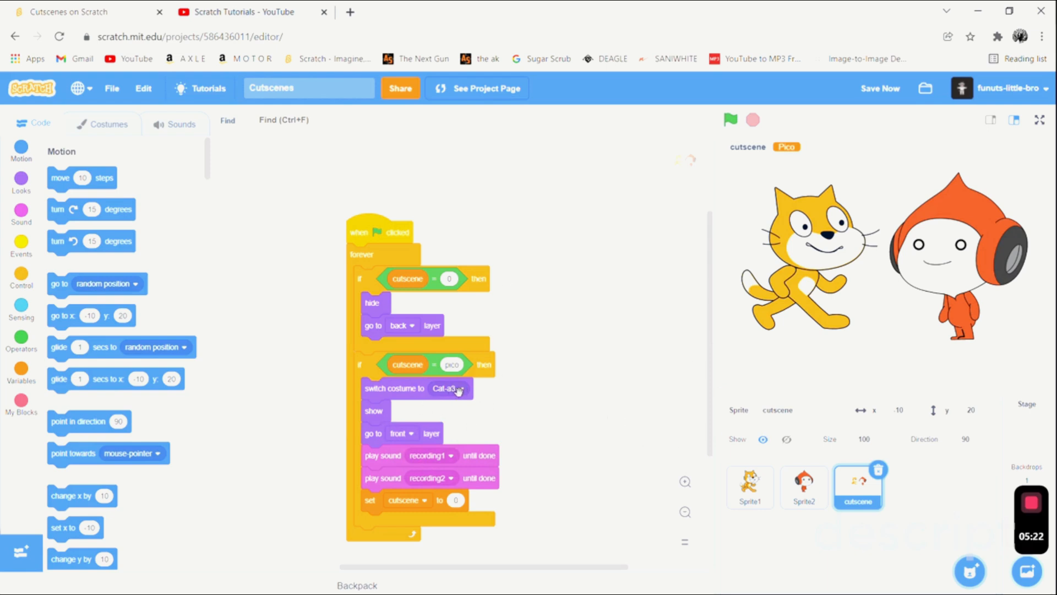
pyautogui.moveTo(462, 409)
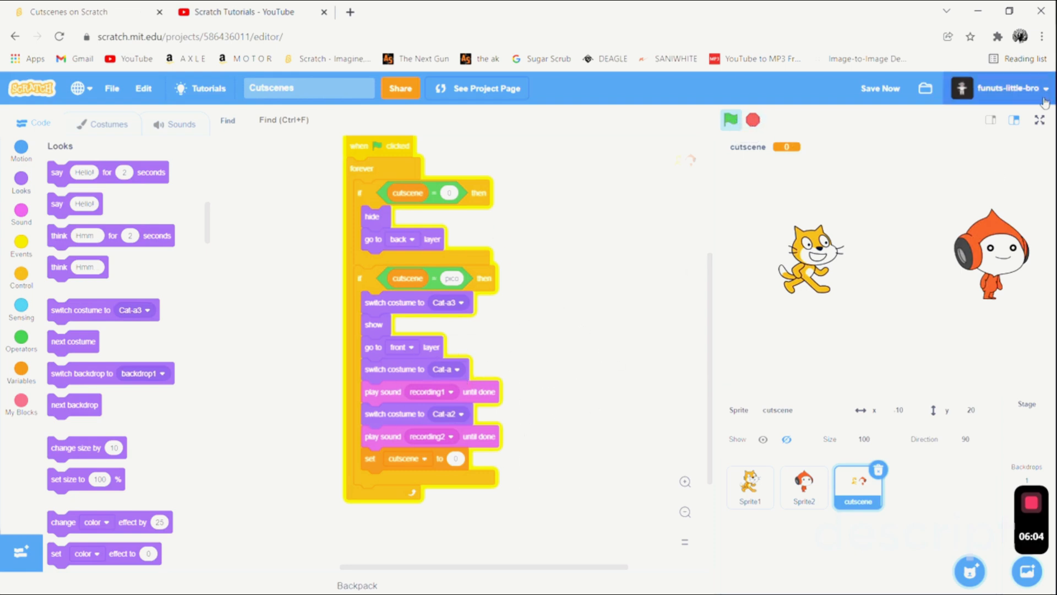
pyautogui.click(1039, 121)
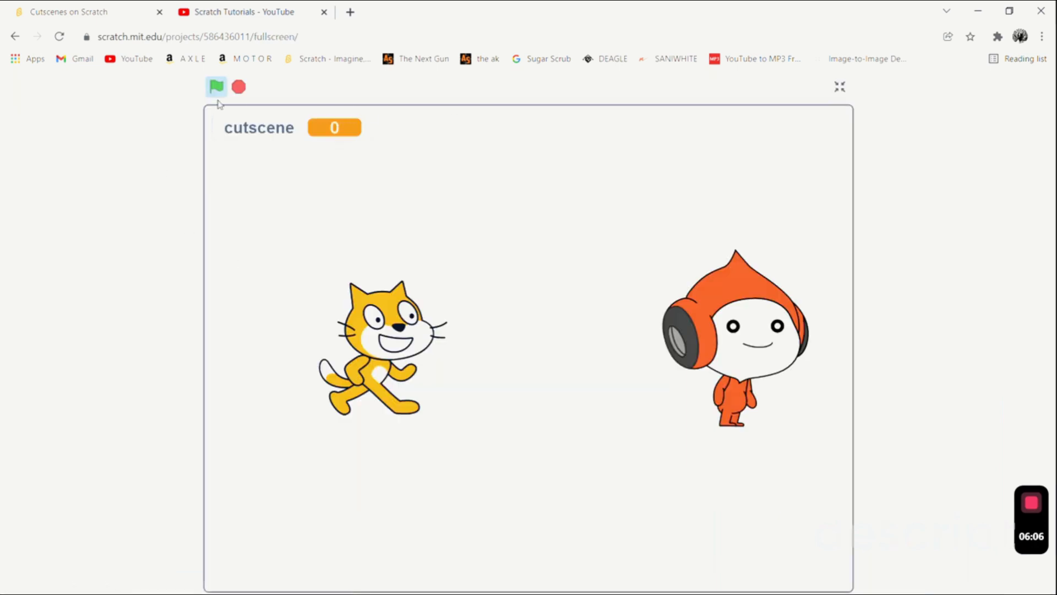
pyautogui.moveTo(487, 268)
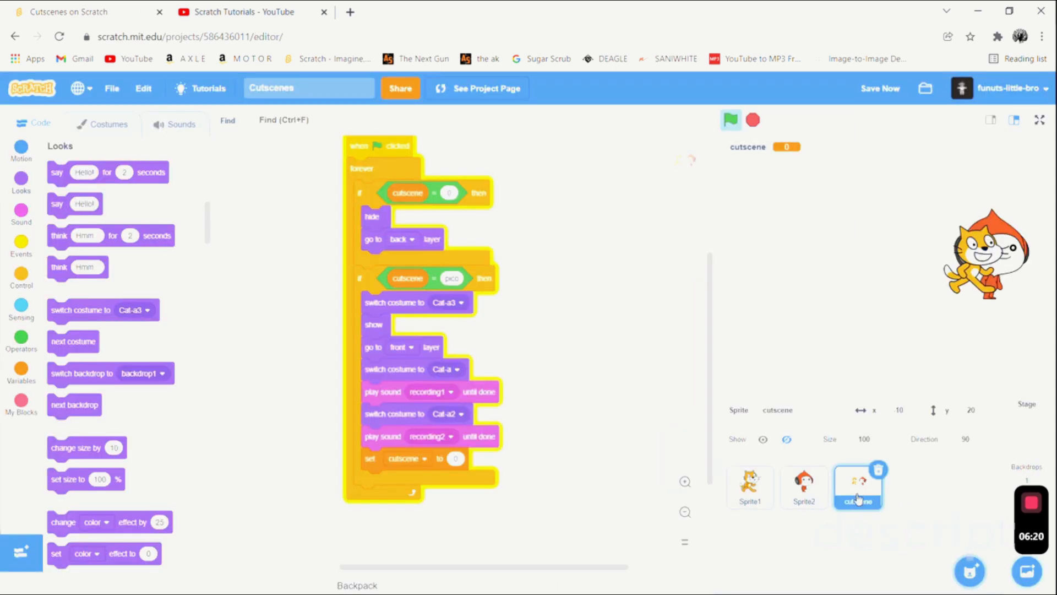
# Check the mouth costumes and script, then return to the tutorial's comments
pyautogui.click(108, 124)
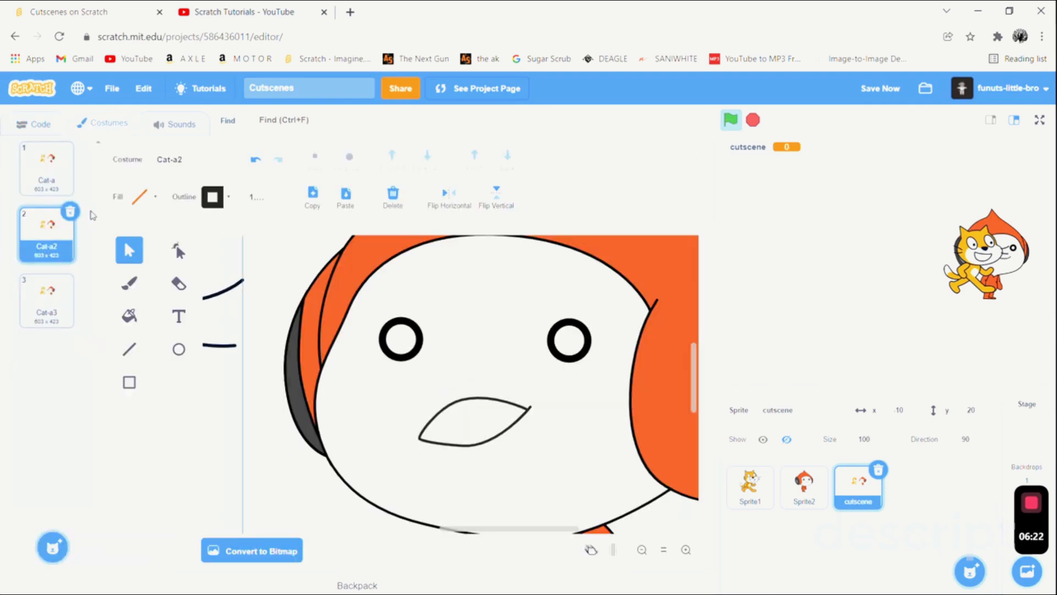
pyautogui.click(35, 123)
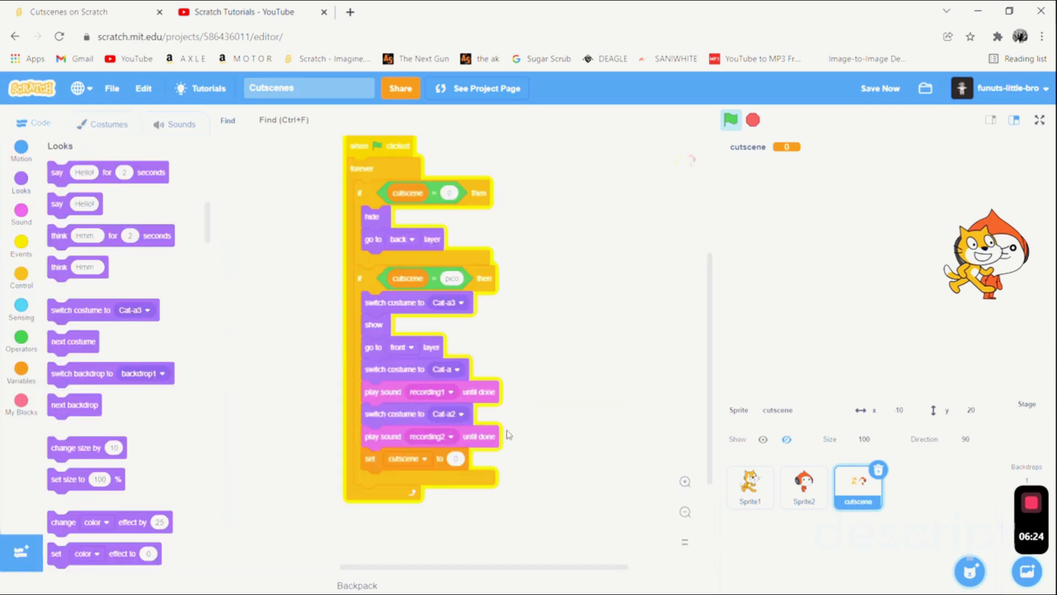
pyautogui.moveTo(400, 384)
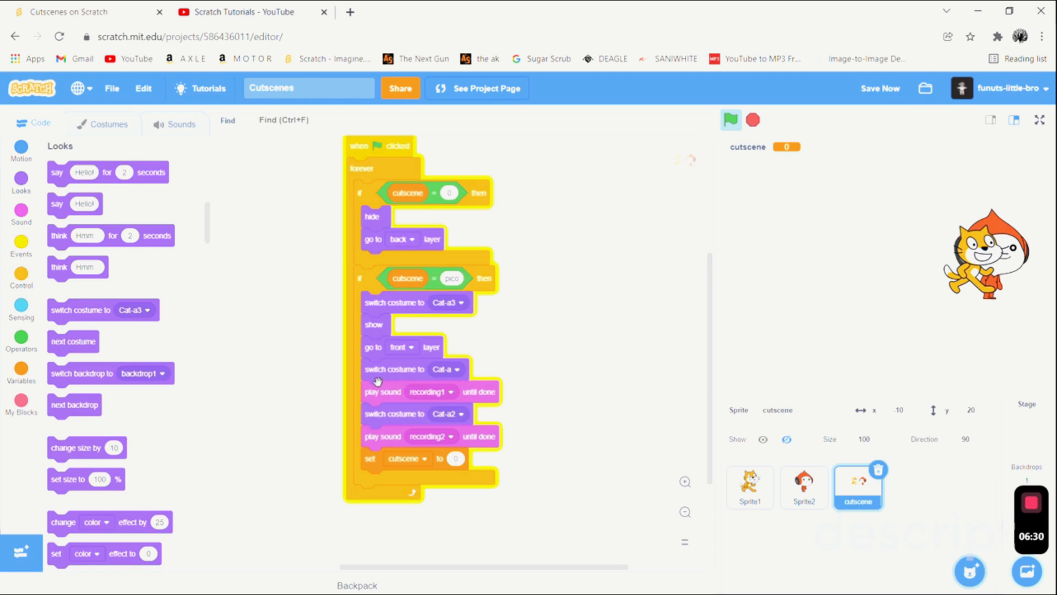
pyautogui.click(241, 12)
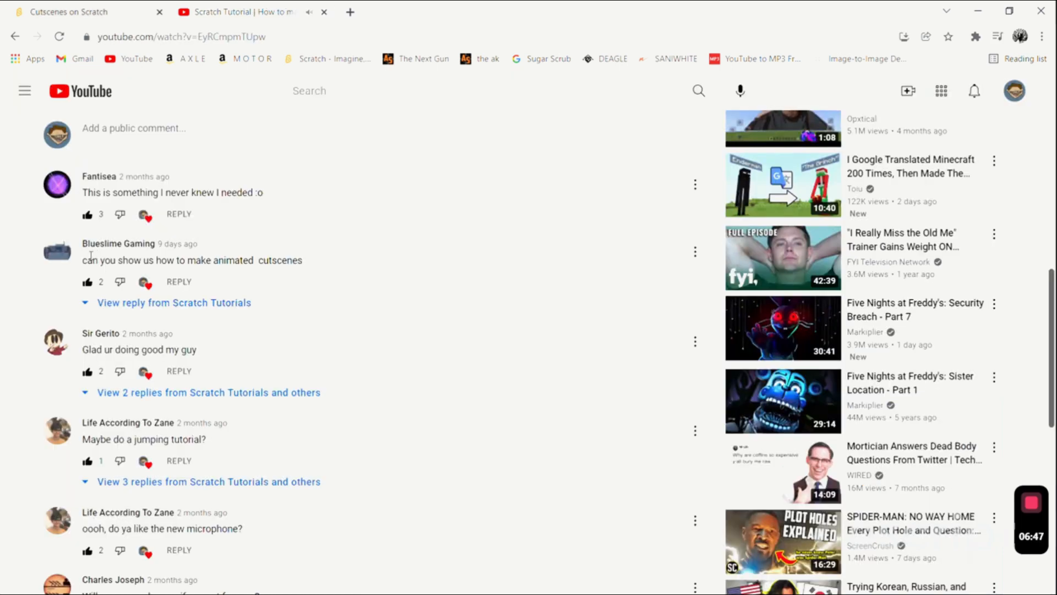